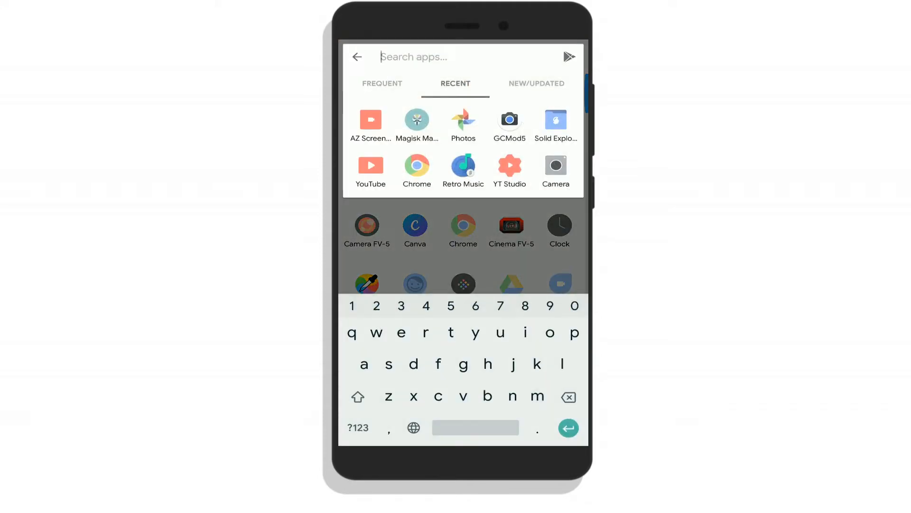
- Launch Magisk Manager and decline the Magisk v15.3 install offer
left_click(416, 119)
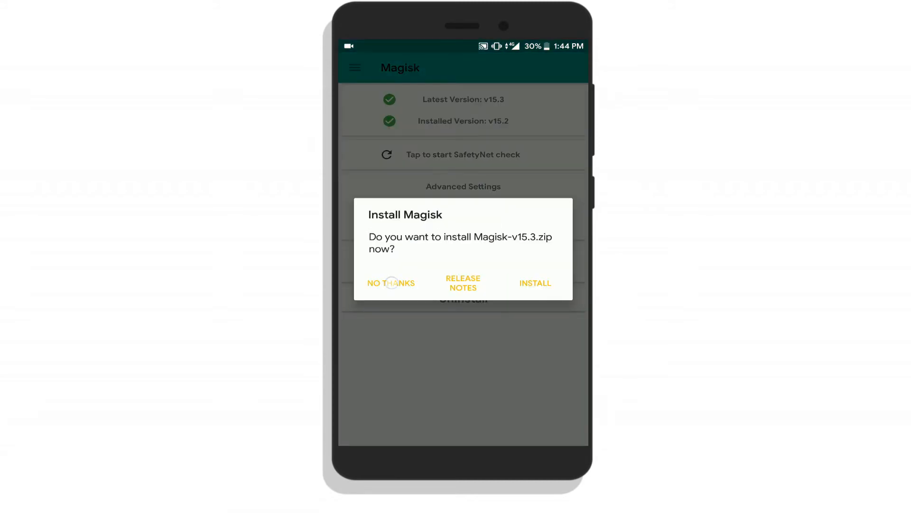
left_click(391, 283)
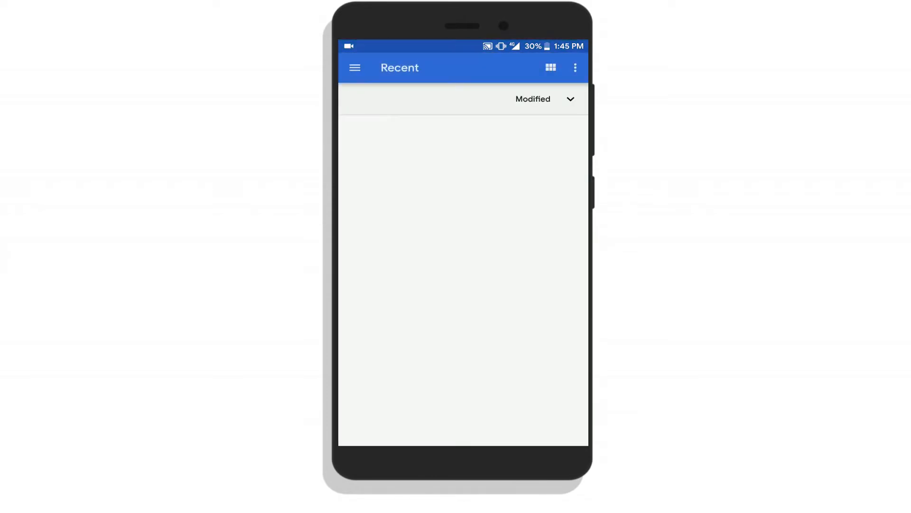
- Try flashing the permissive script from device storage and dismiss the failed log
left_click(355, 68)
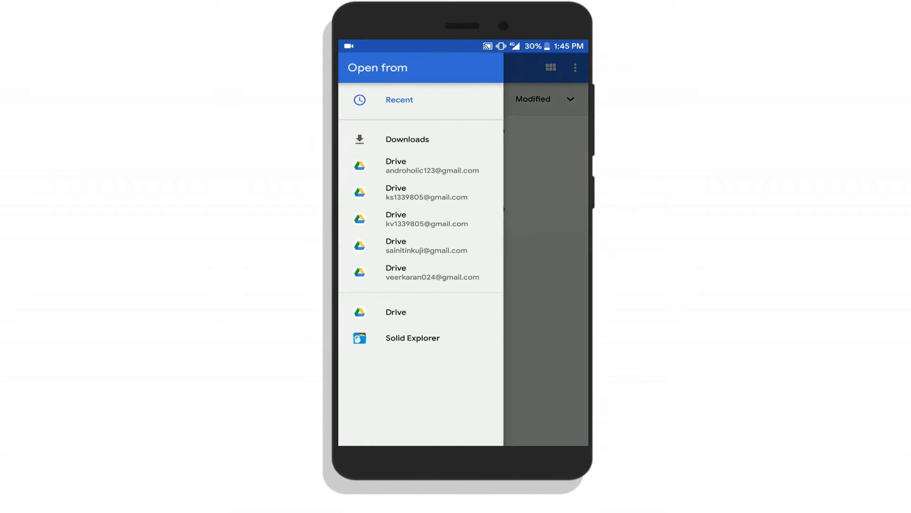
left_click(412, 338)
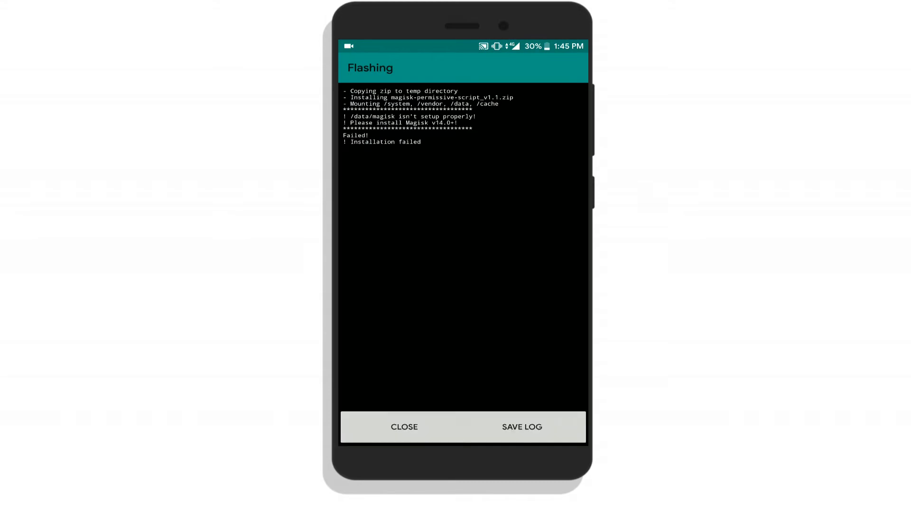
left_click(404, 427)
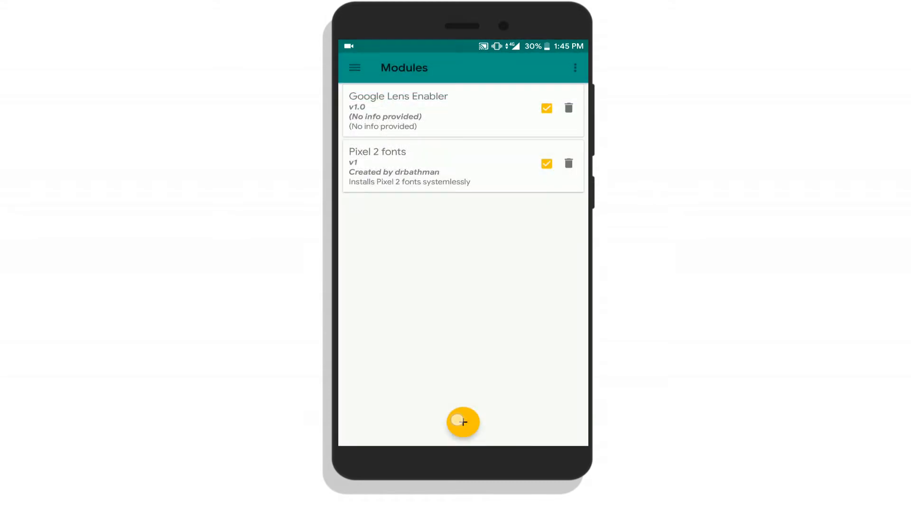
- Flash camera2api-enabler.zip from device storage as a new module
left_click(464, 422)
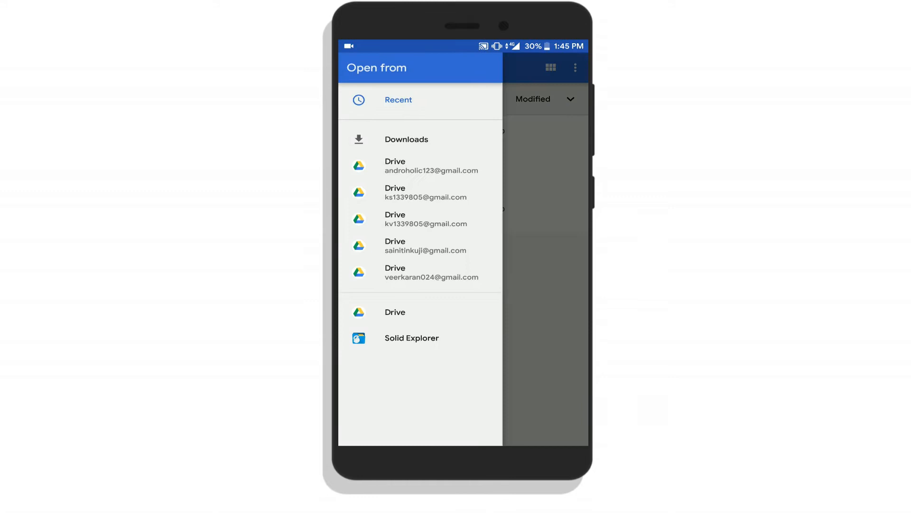
left_click(411, 337)
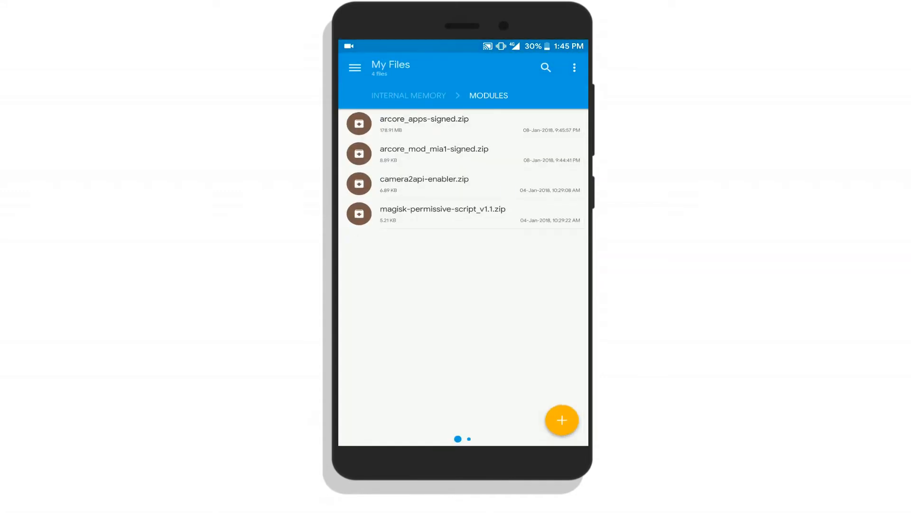
left_click(425, 183)
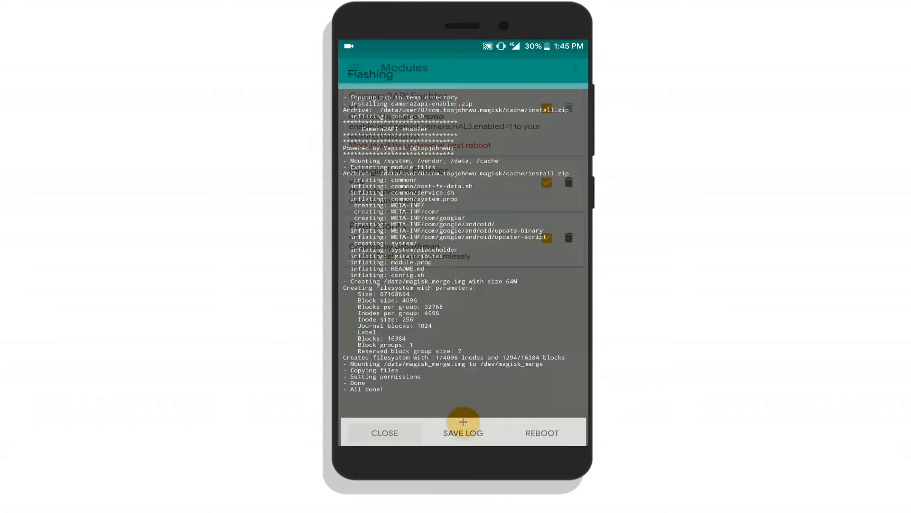
left_click(463, 432)
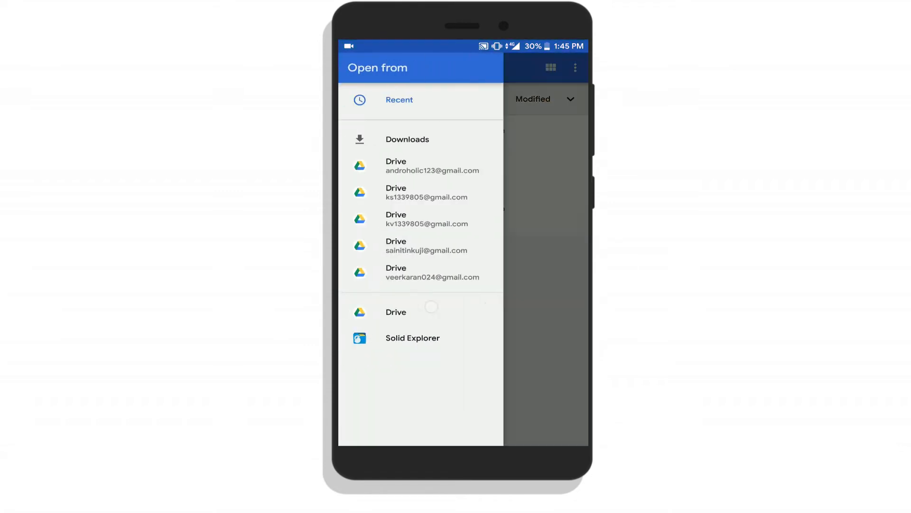
left_click(413, 337)
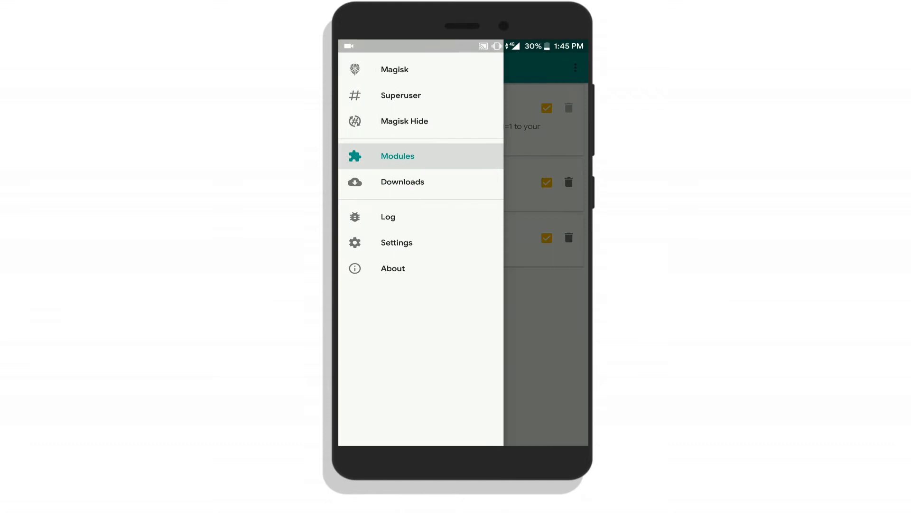
- Flash arcore_mod_mia1-signed.zip from device storage as a module
left_click(398, 156)
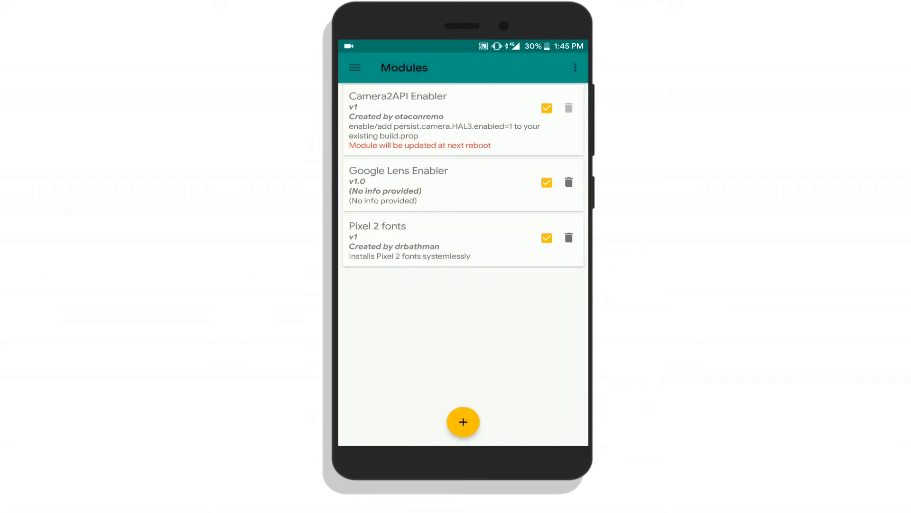
left_click(463, 422)
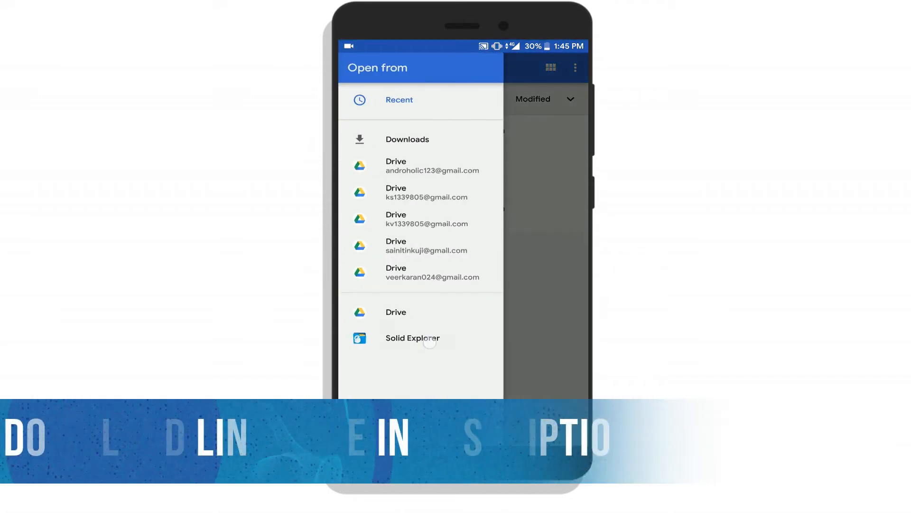
left_click(412, 338)
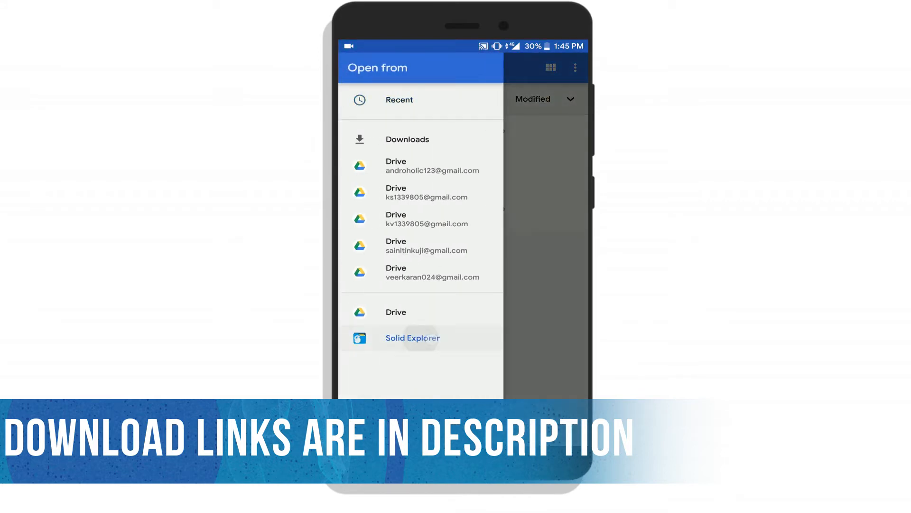
- Flash the permissive script and arcore_apps-signed.zip, then reboot the phone
left_click(412, 337)
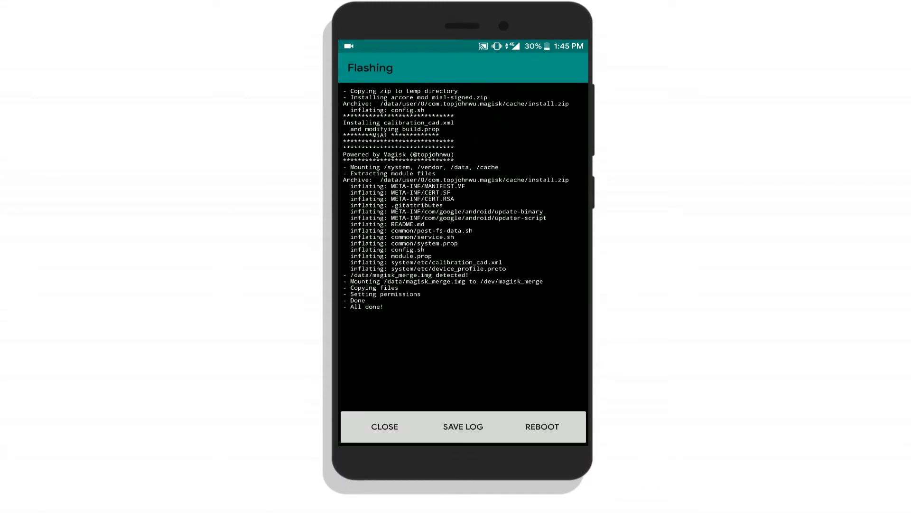
left_click(385, 426)
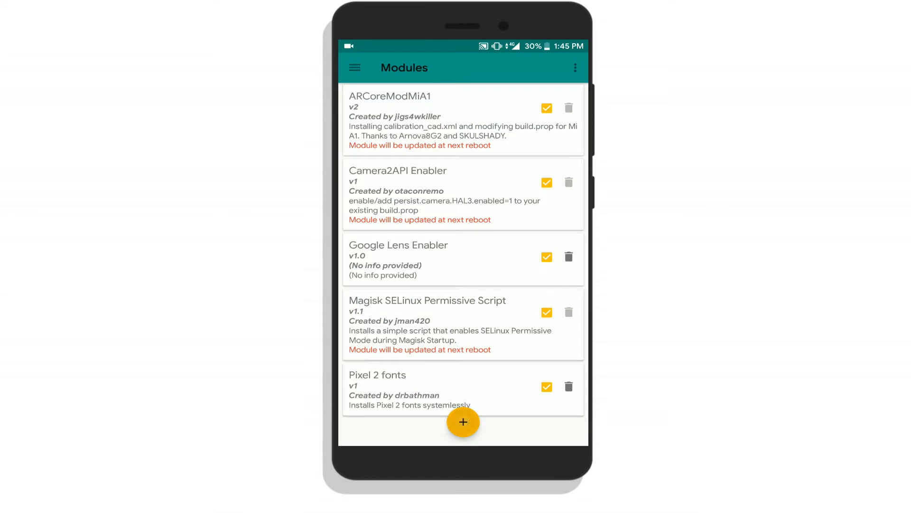
left_click(463, 422)
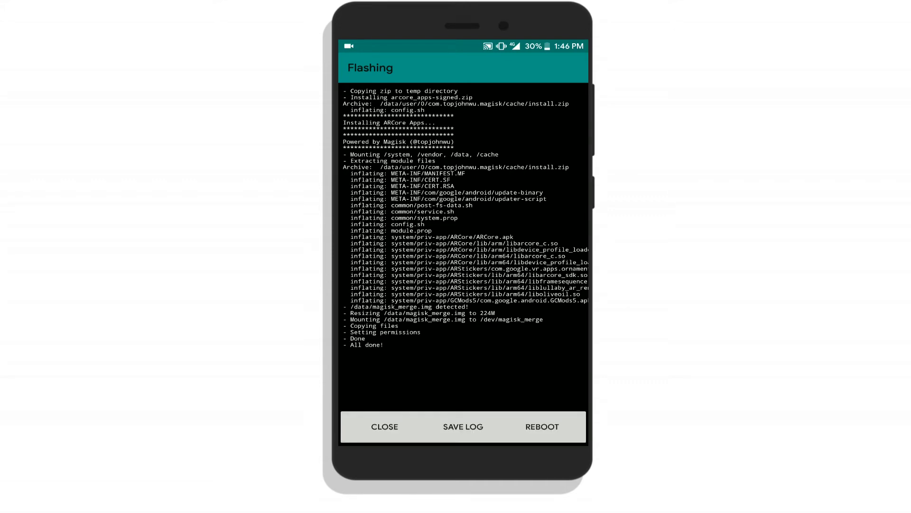
left_click(384, 427)
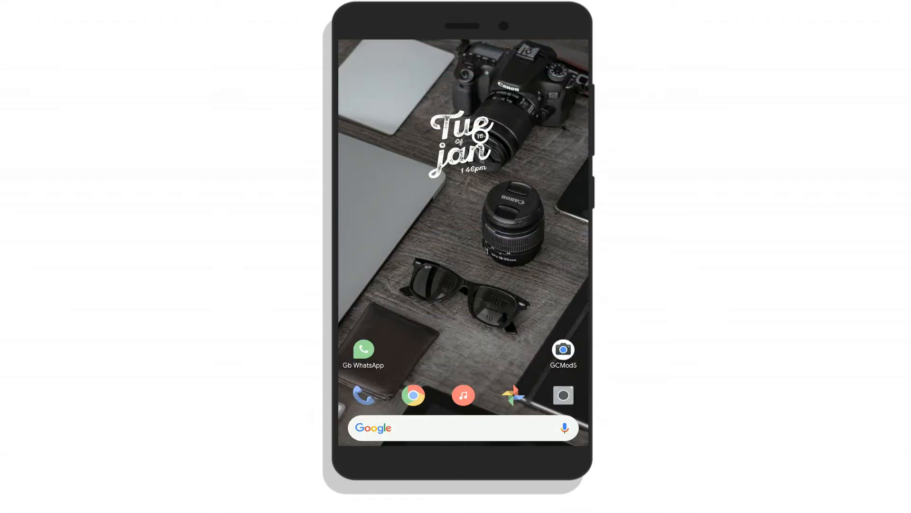
- Search the app drawer for 'ma' and launch Magisk Manager
left_click(562, 349)
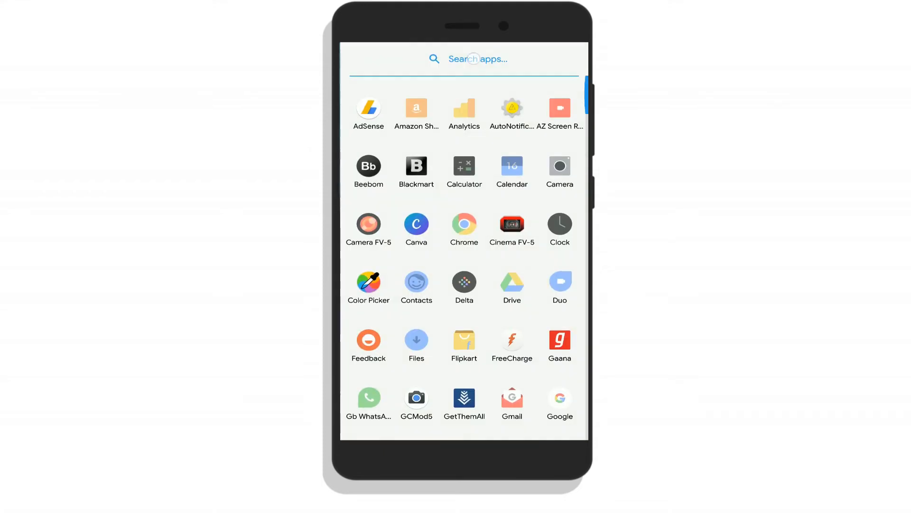
type("ma")
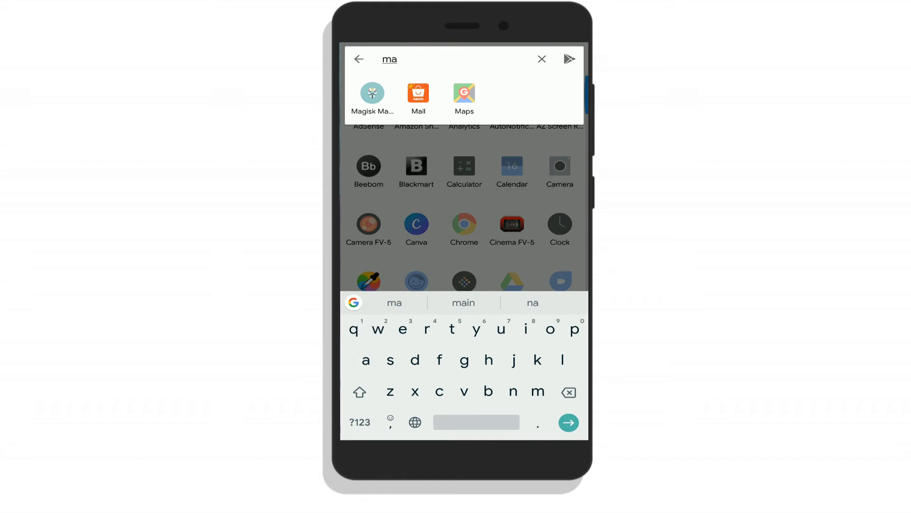
left_click(372, 96)
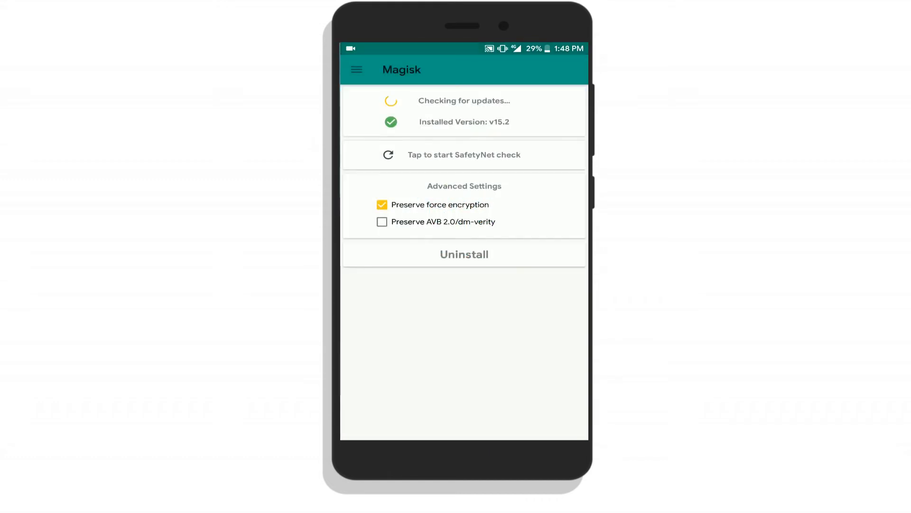
left_click(356, 70)
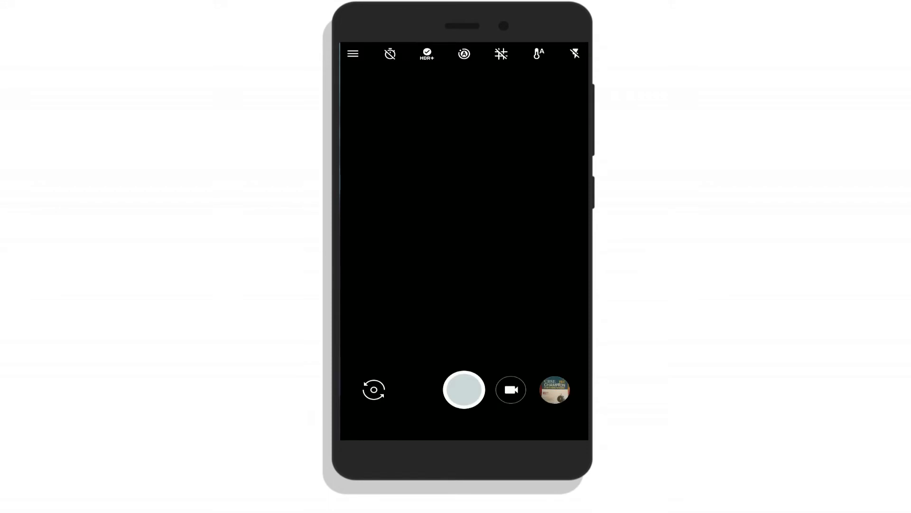
- Switch Google Camera to Portrait mode, then launch AR Stickers mode
left_click(353, 53)
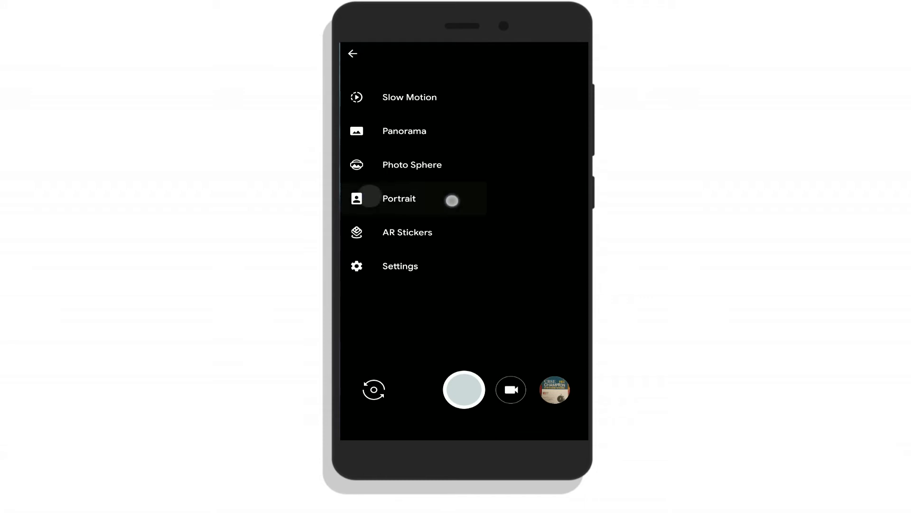
left_click(407, 232)
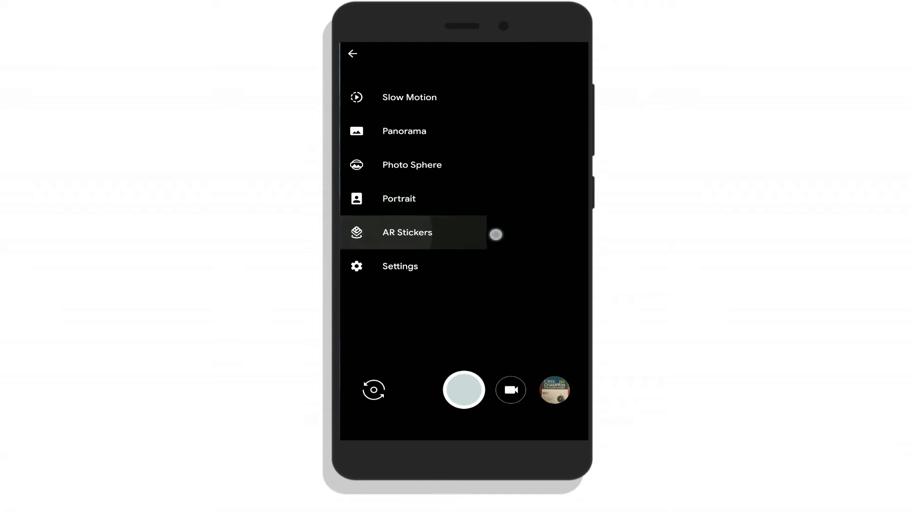
left_click(353, 53)
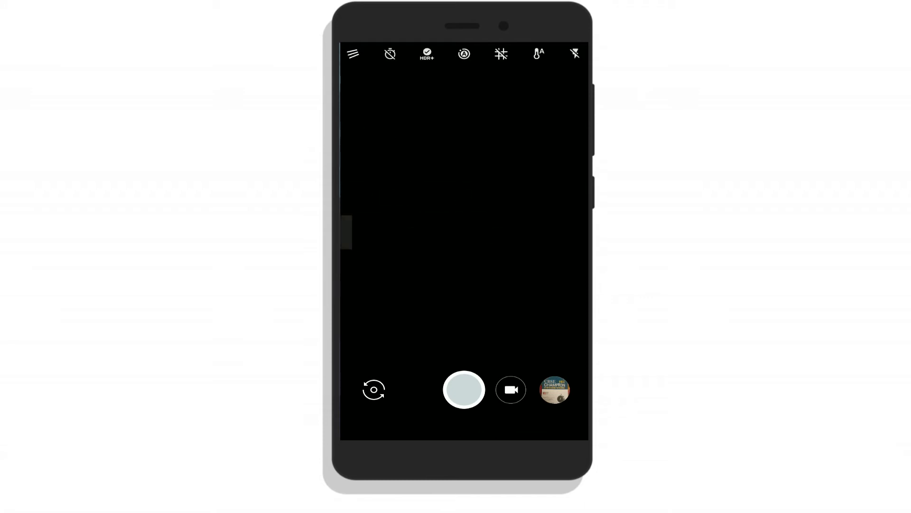
left_click(554, 390)
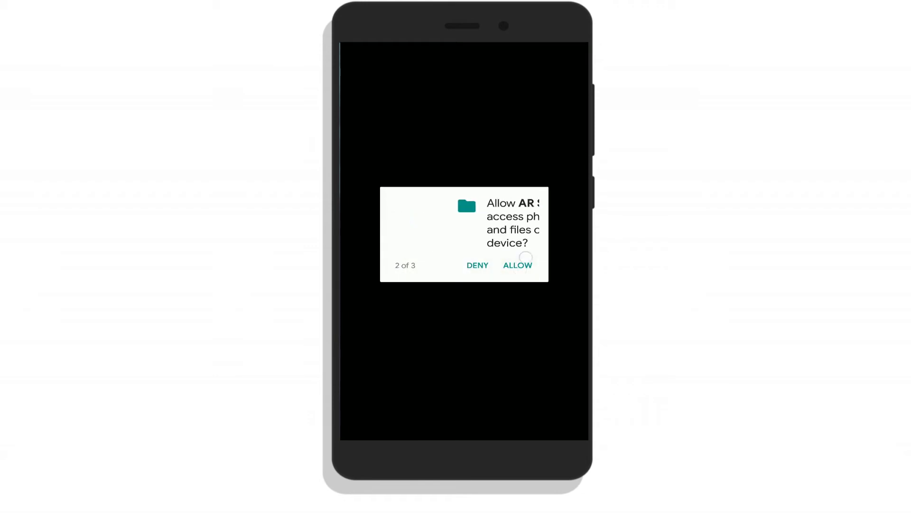
- Grant AR Stickers file access and browse the Star Wars sticker tray
left_click(517, 265)
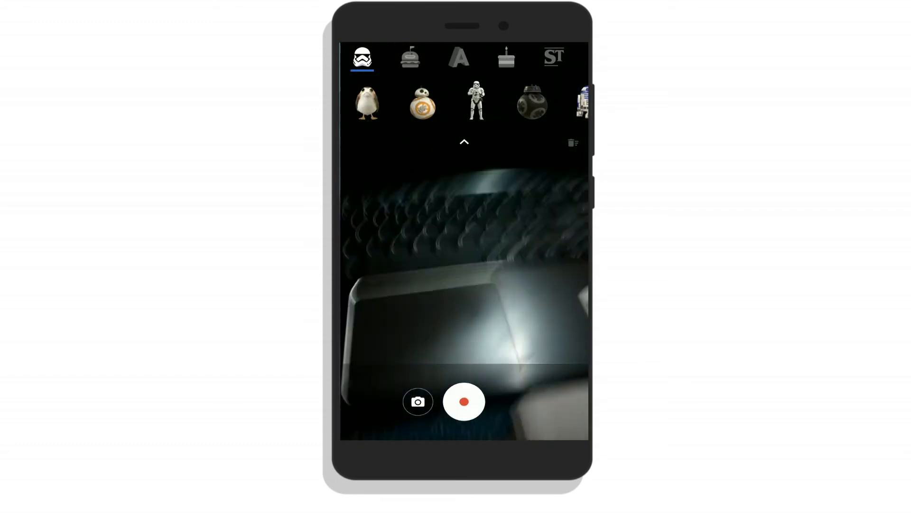
left_click(476, 103)
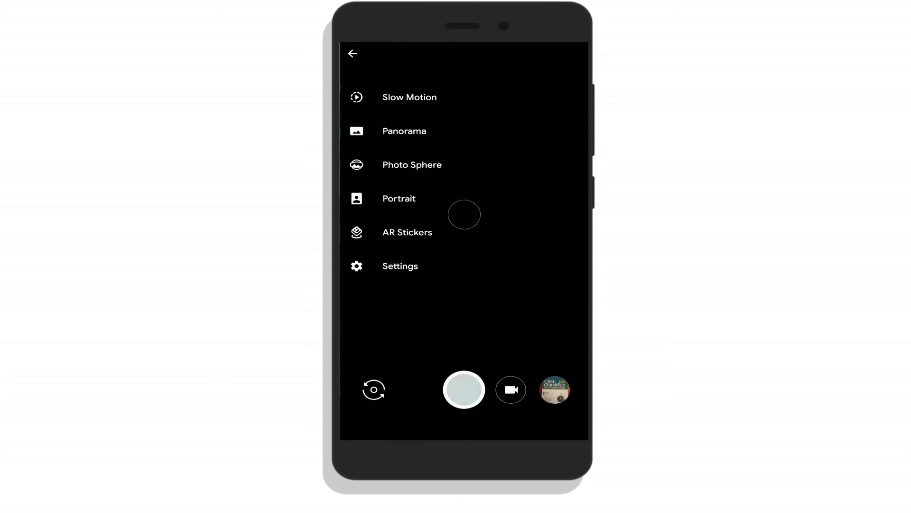
- Close the camera mode list, reopen it, then close it again
left_click(353, 54)
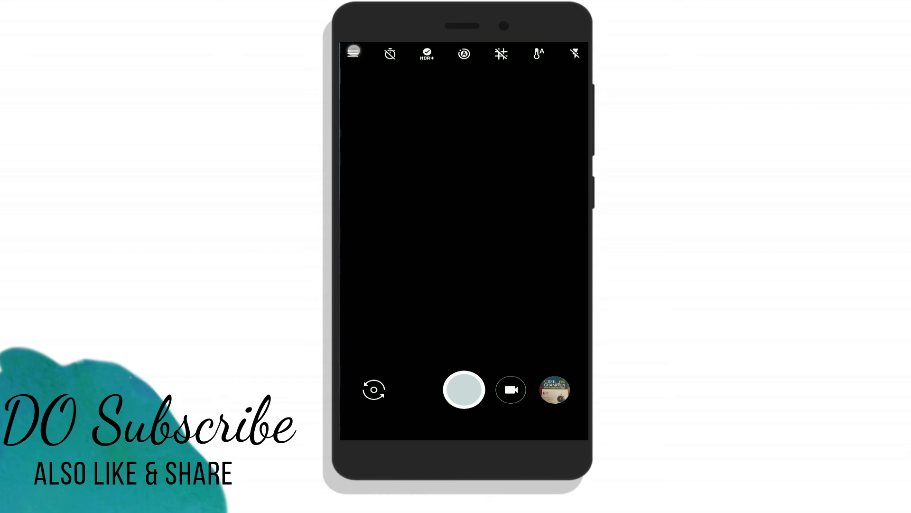
left_click(353, 53)
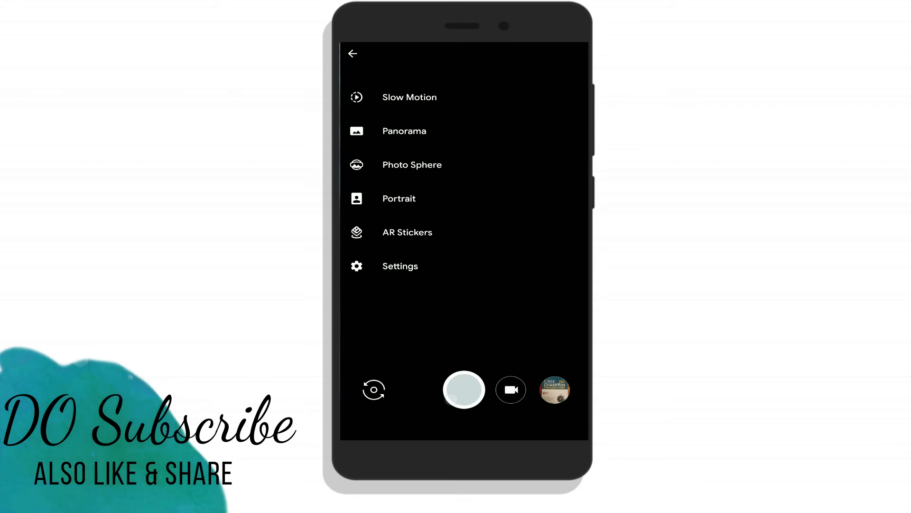
left_click(352, 54)
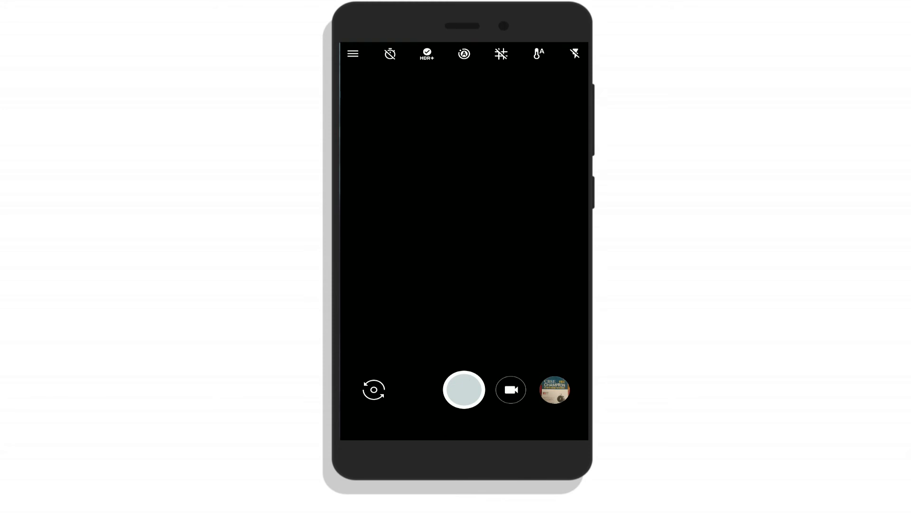